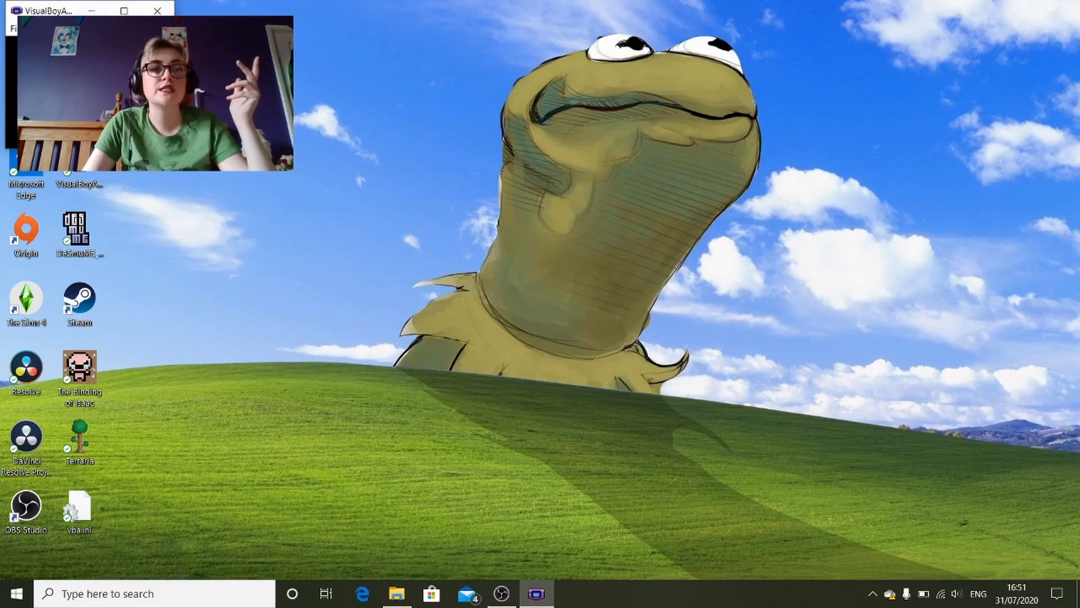
- Load 'Wario Land - Super Mario Land 3 (World).gb' so the game starts running in the window
left_click(14, 29)
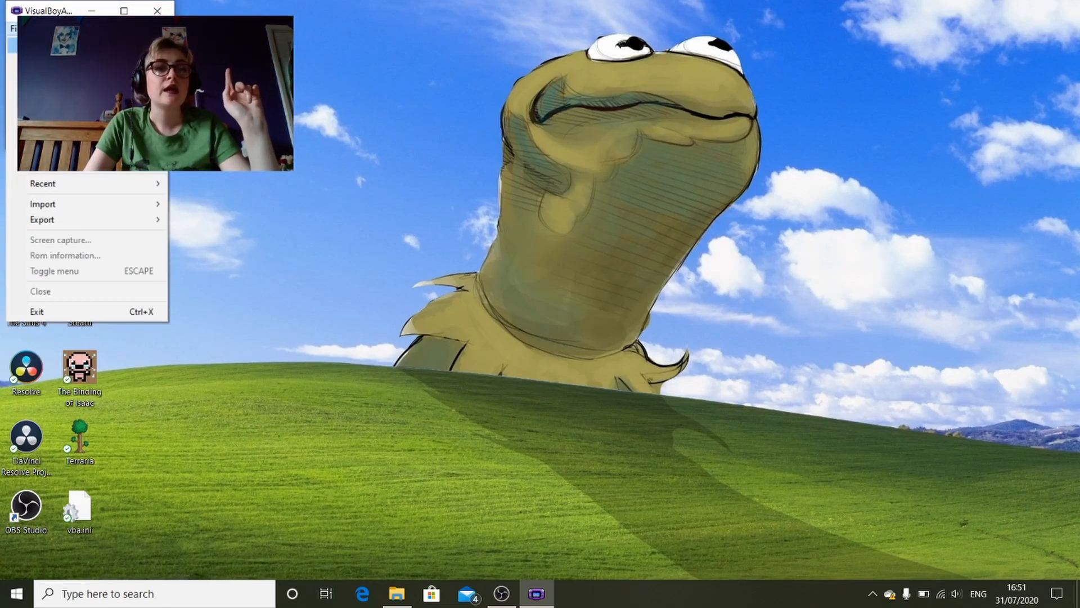
left_click(42, 203)
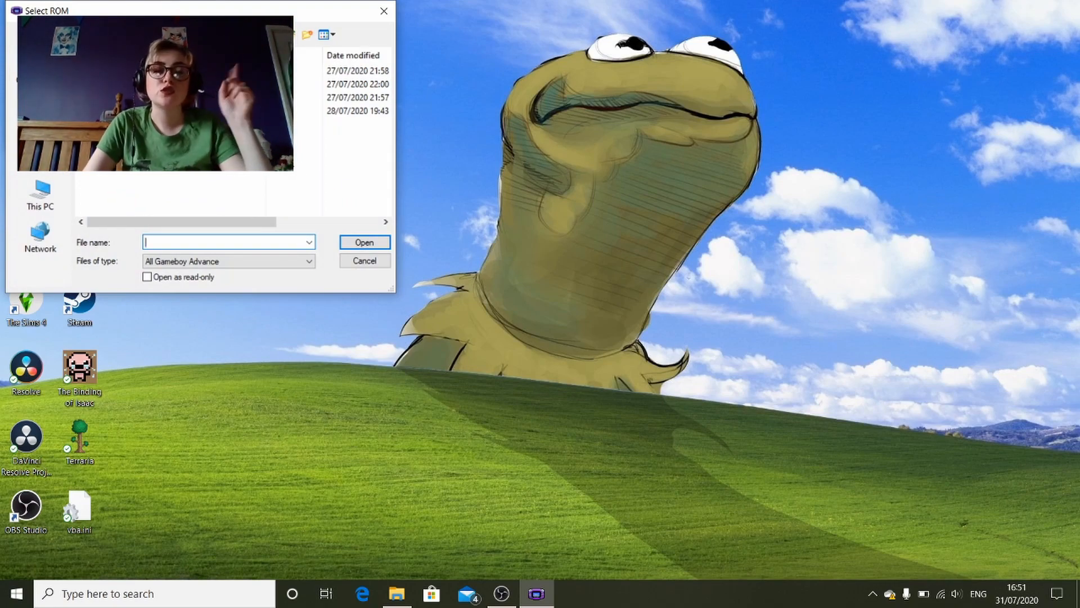
left_click(359, 84)
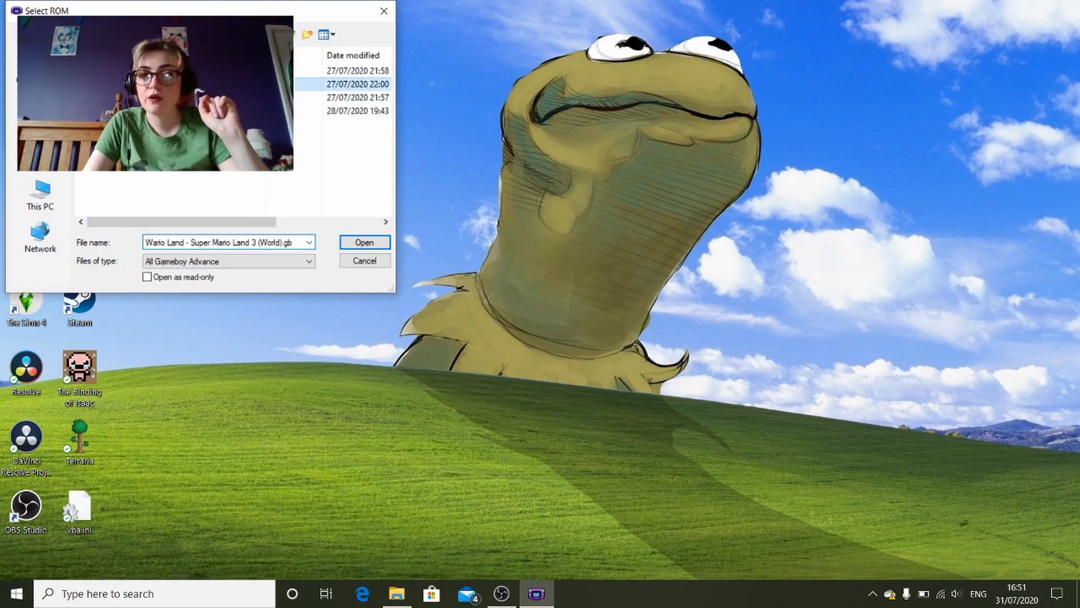
left_click(364, 242)
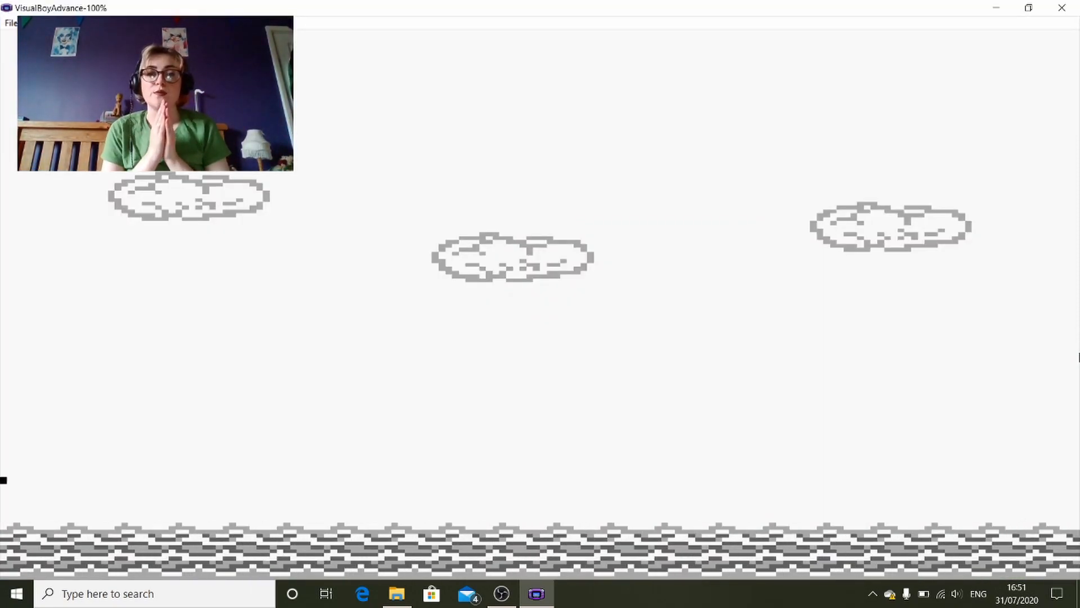